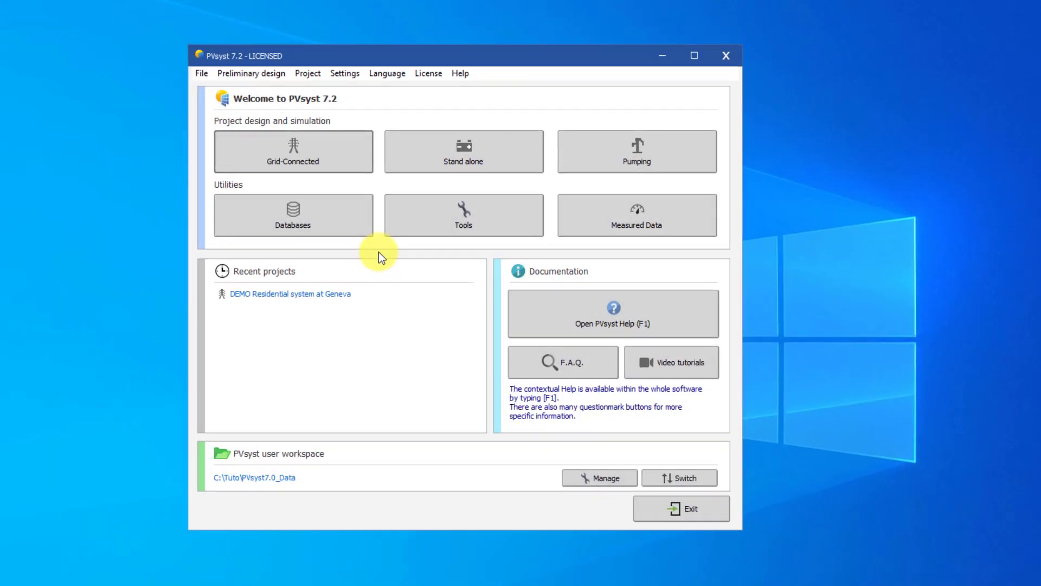
pyautogui.moveTo(365, 229)
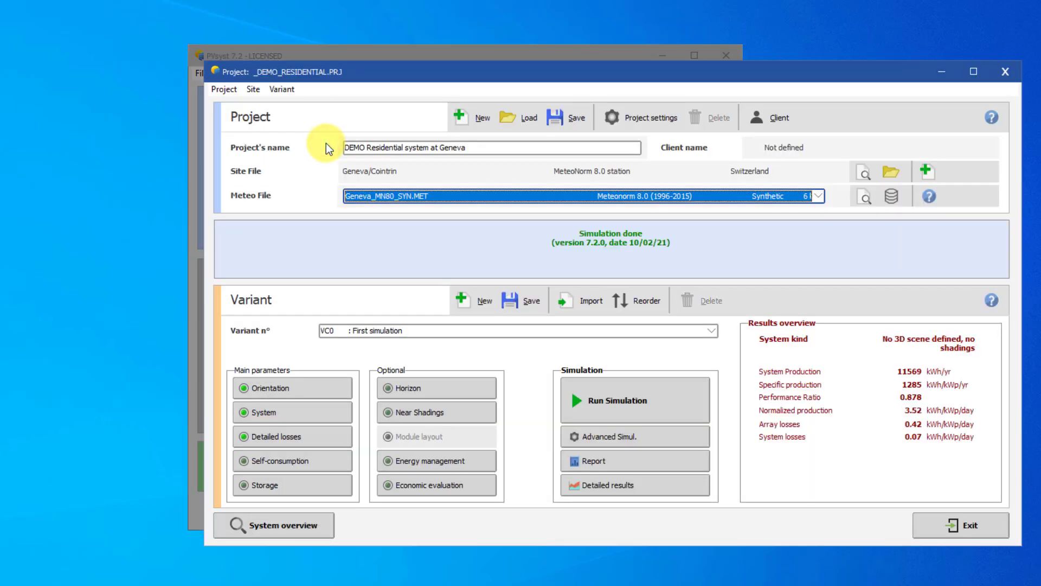
# Step: Open the recent project 'DEMO Residential system at Geneva' from the welcome screen
pyautogui.click(517, 330)
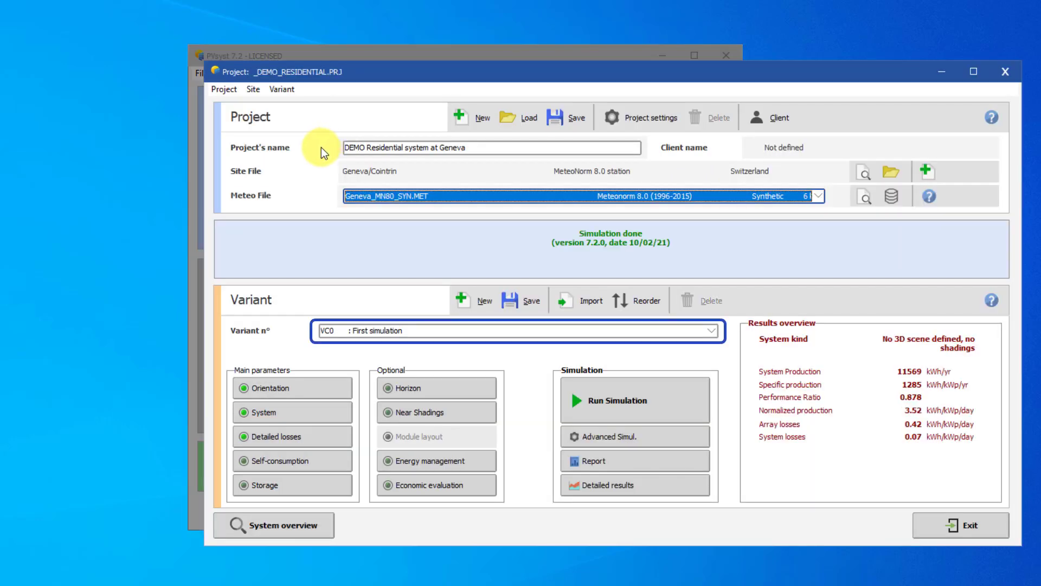
pyautogui.moveTo(445, 390)
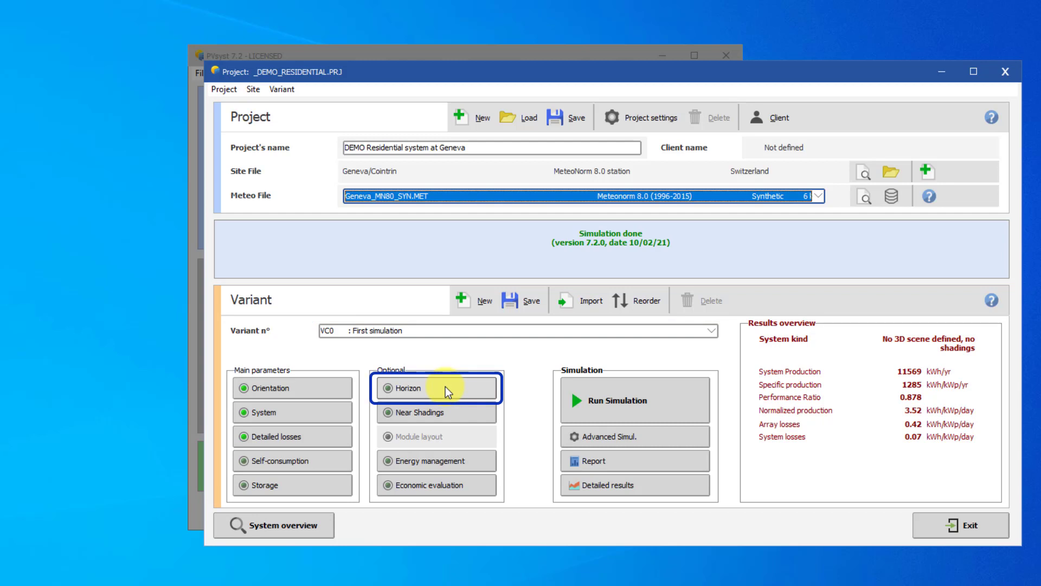
# Step: Open the Horizon far-shading definition showing Geneva/Cointrin's eight-point horizon line
pyautogui.click(405, 388)
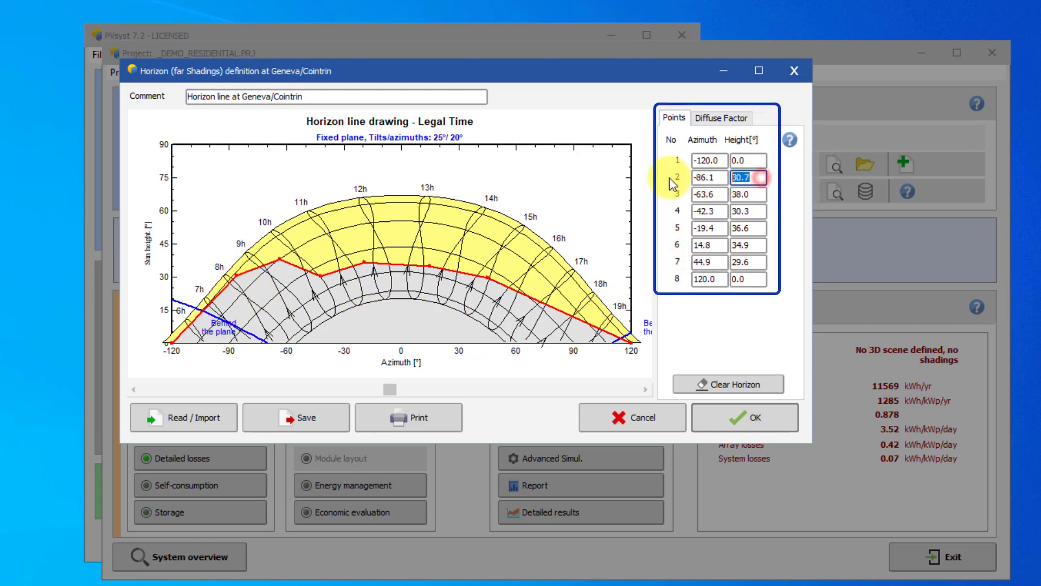
# Step: Enter horizon heights 15, 20 and 10.0, then clear all points and confirm with Oui
pyautogui.write('15.0')
pyautogui.click(749, 194)
pyautogui.write('18')
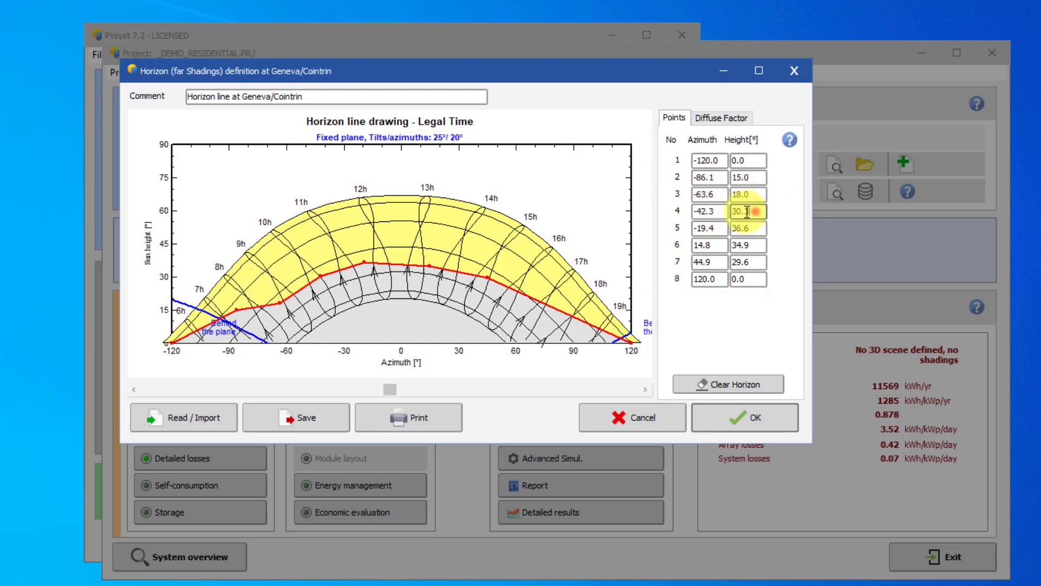
pyautogui.write('20')
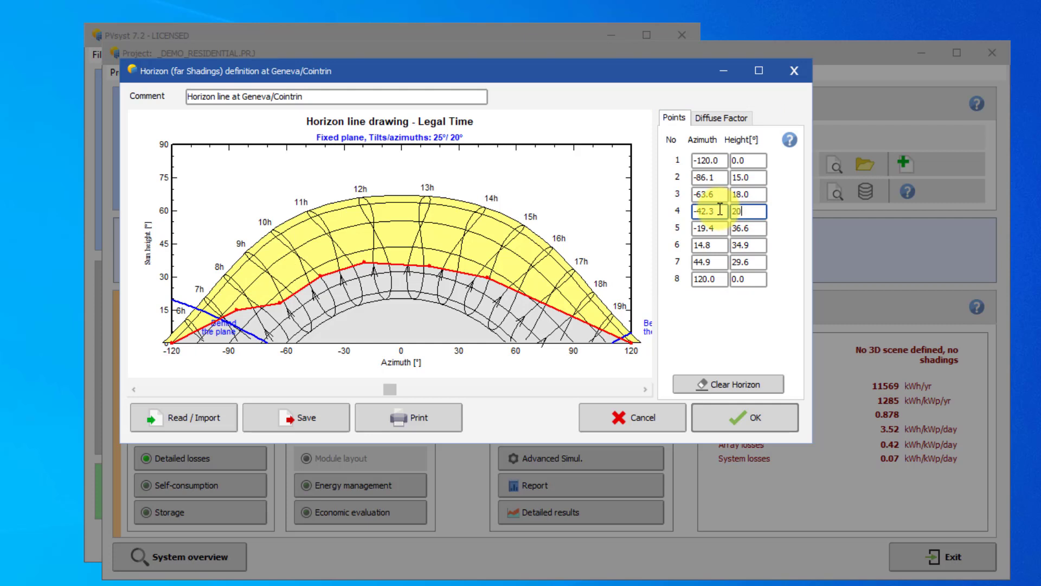
pyautogui.click(749, 228)
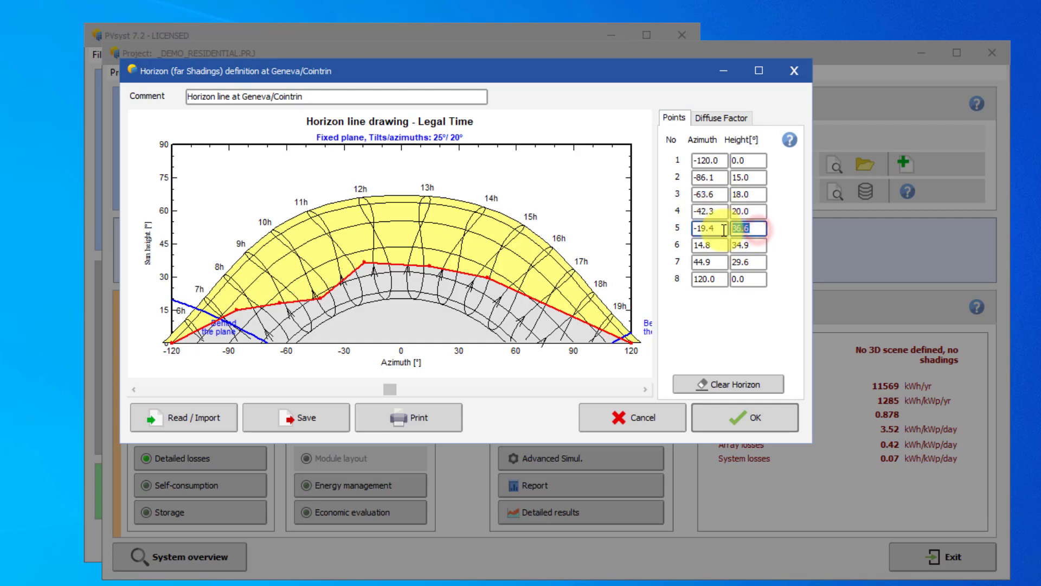
pyautogui.write('10.0')
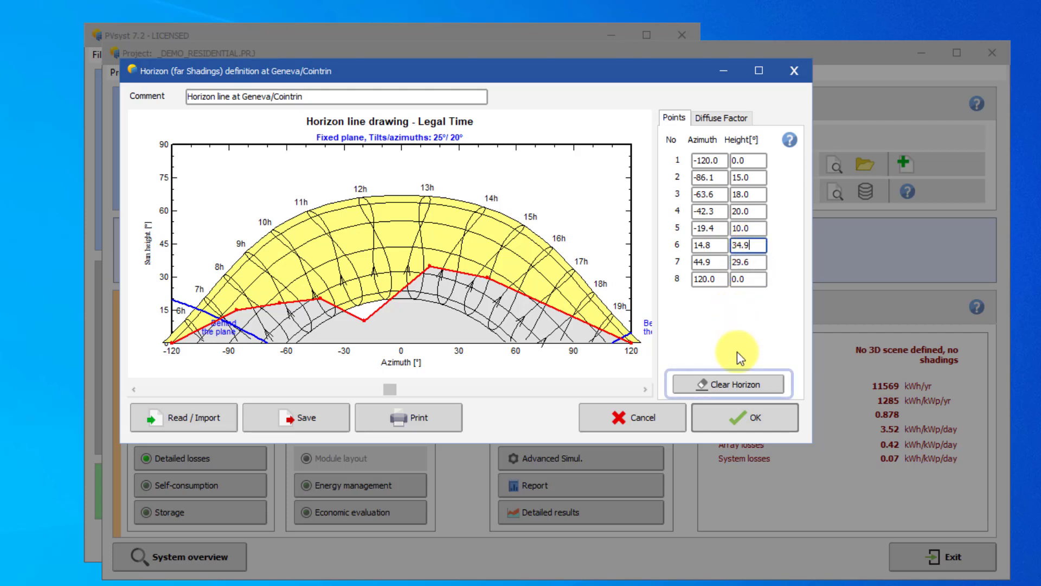
pyautogui.click(727, 384)
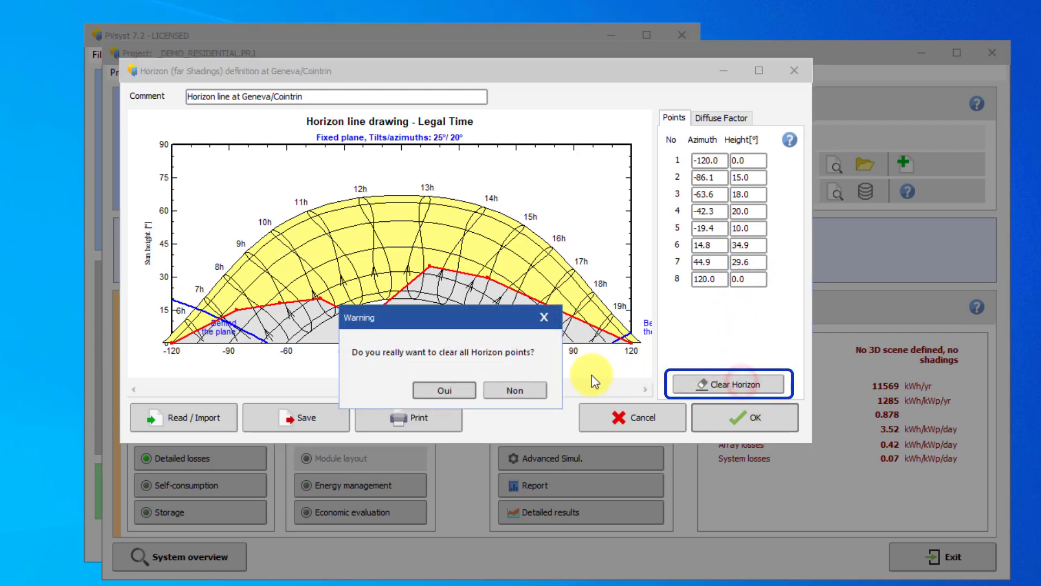
pyautogui.click(444, 390)
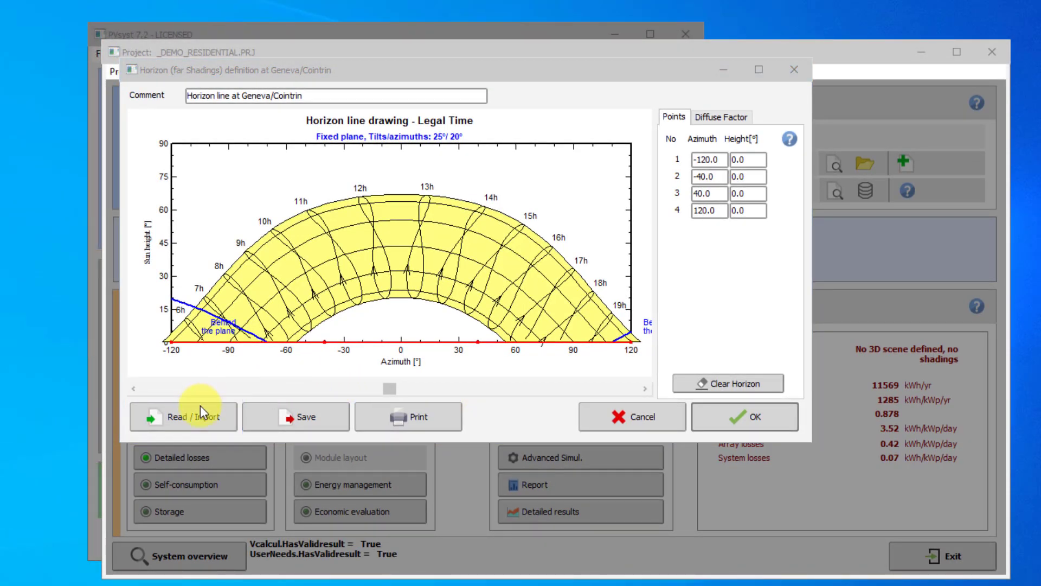
# Step: Import the Meteonorm web-service horizon for lat 46.25, lon 6.13 and accept it
pyautogui.click(182, 416)
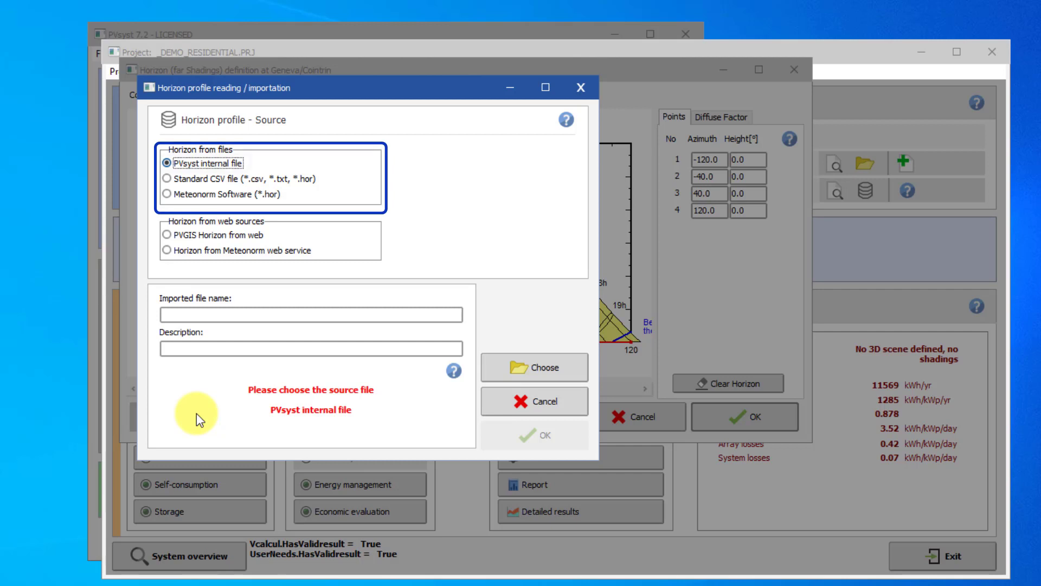
pyautogui.click(173, 163)
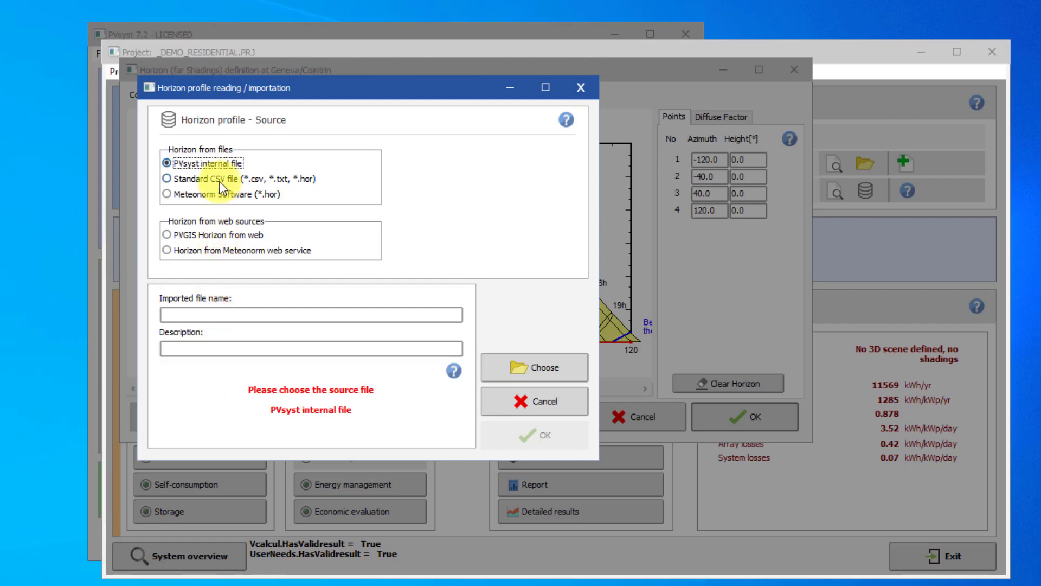
pyautogui.click(533, 367)
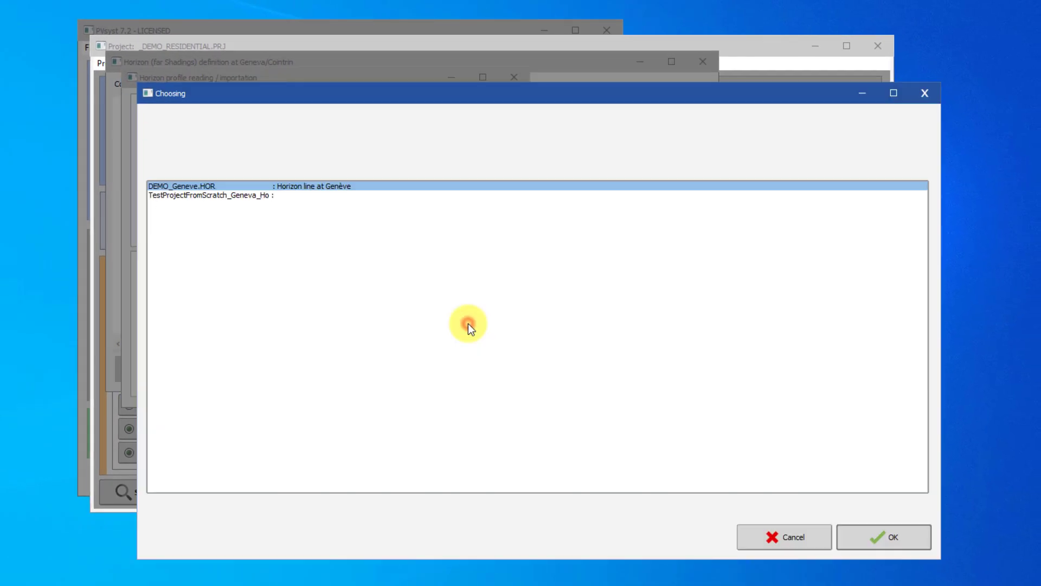
pyautogui.moveTo(505, 313)
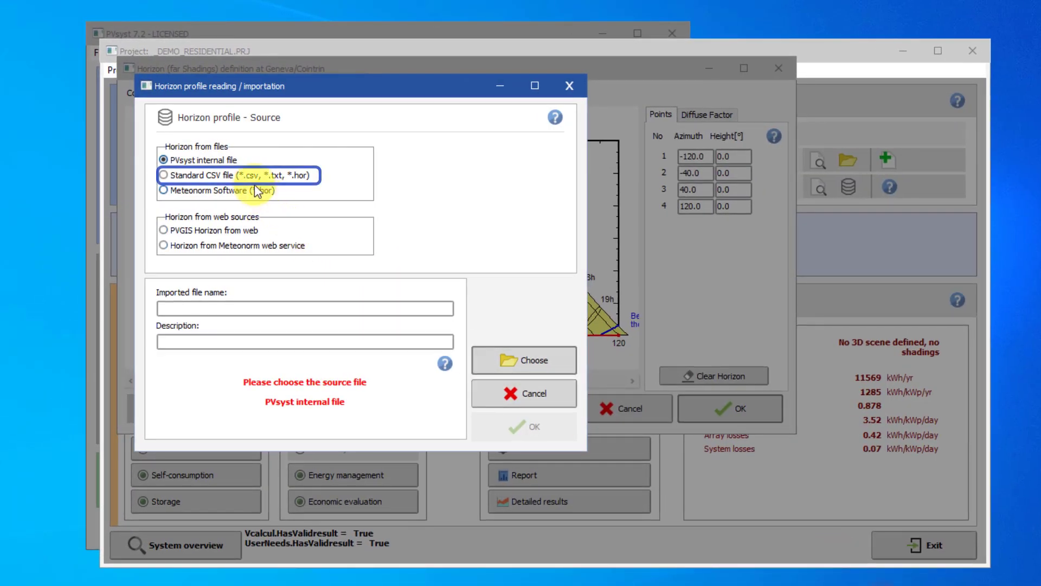
pyautogui.click(162, 175)
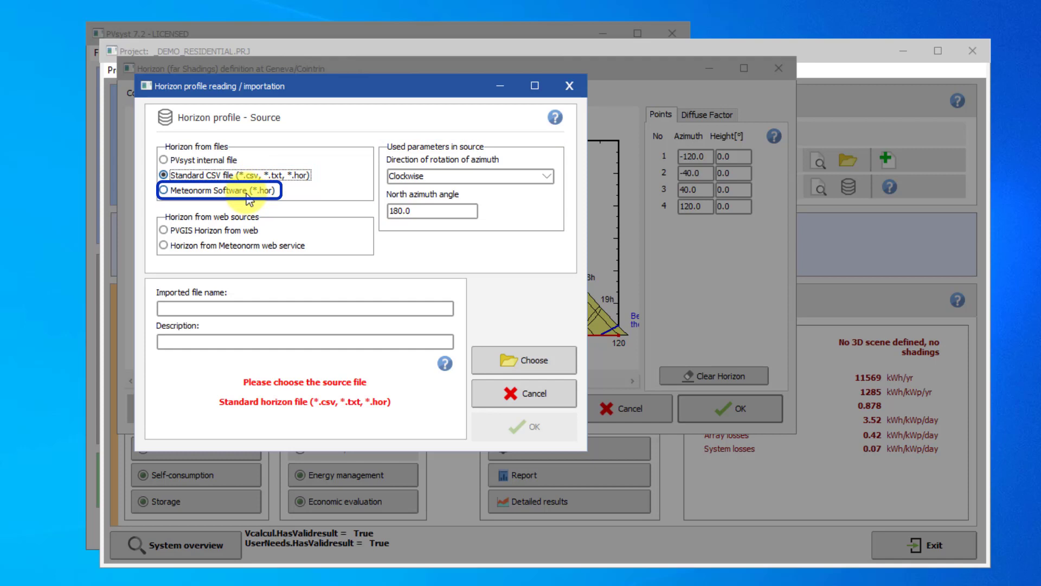
pyautogui.click(162, 191)
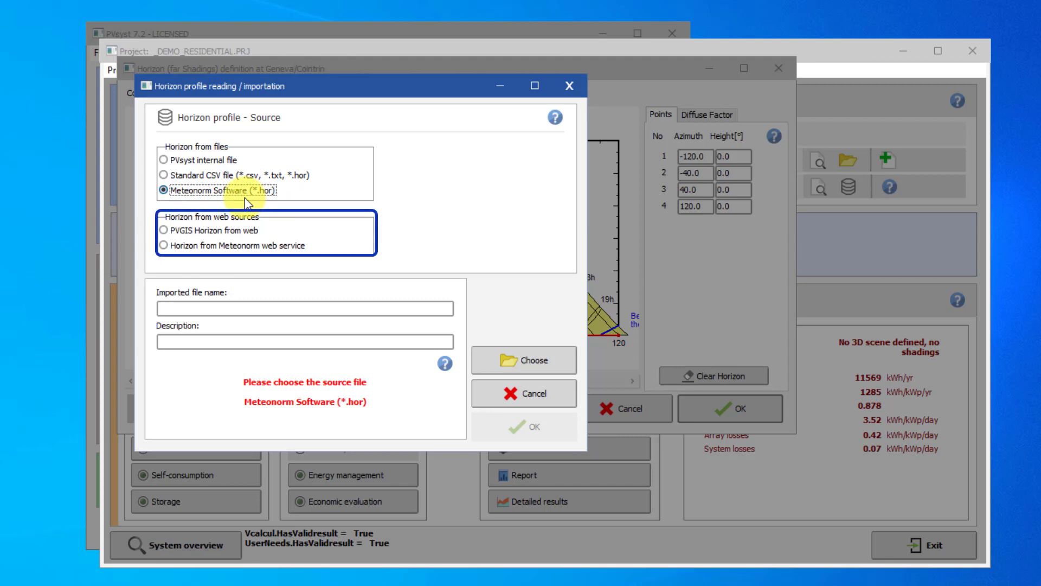
pyautogui.moveTo(236, 228)
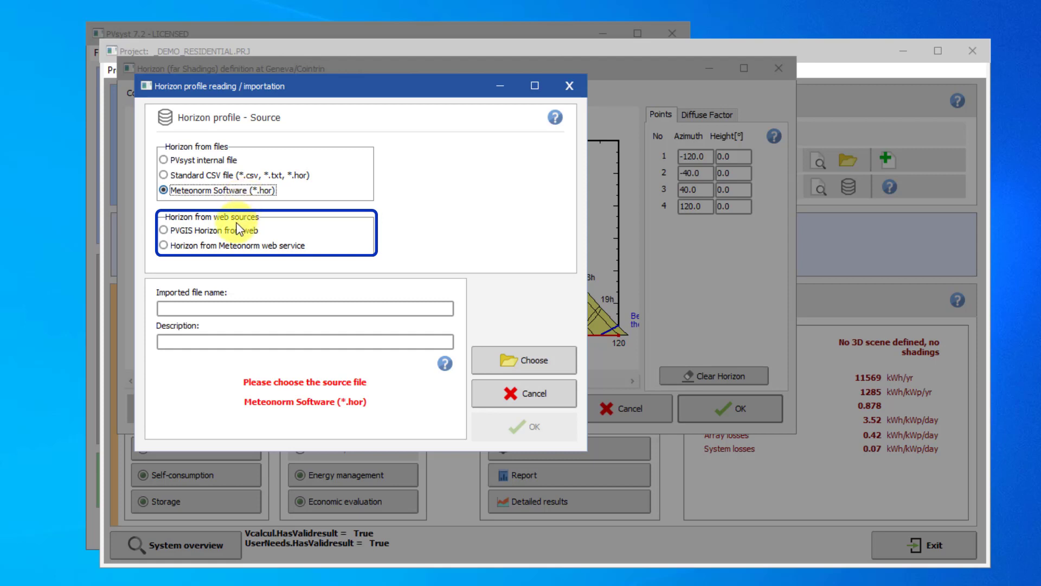
pyautogui.click(164, 230)
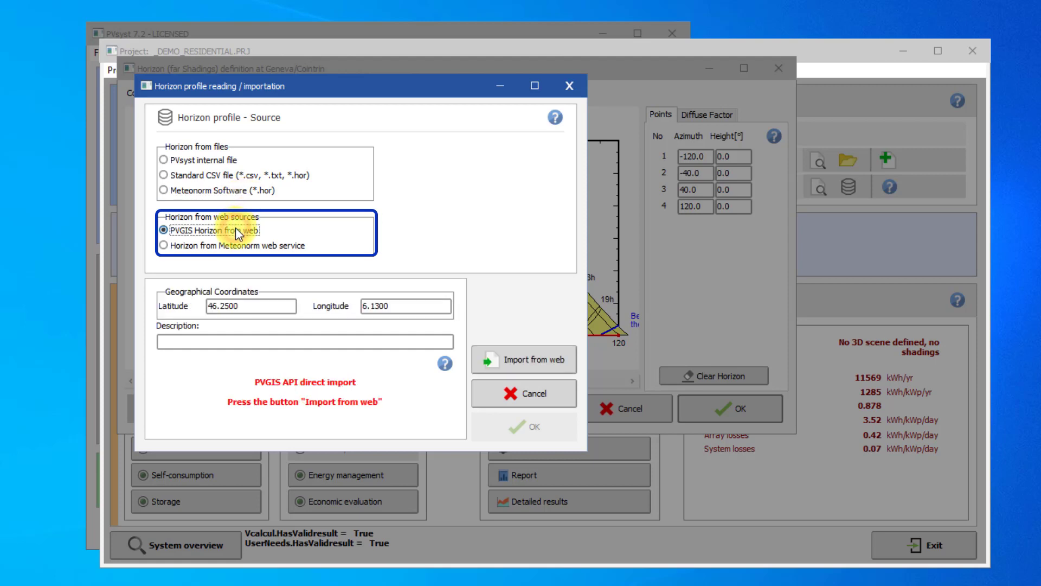
pyautogui.click(169, 245)
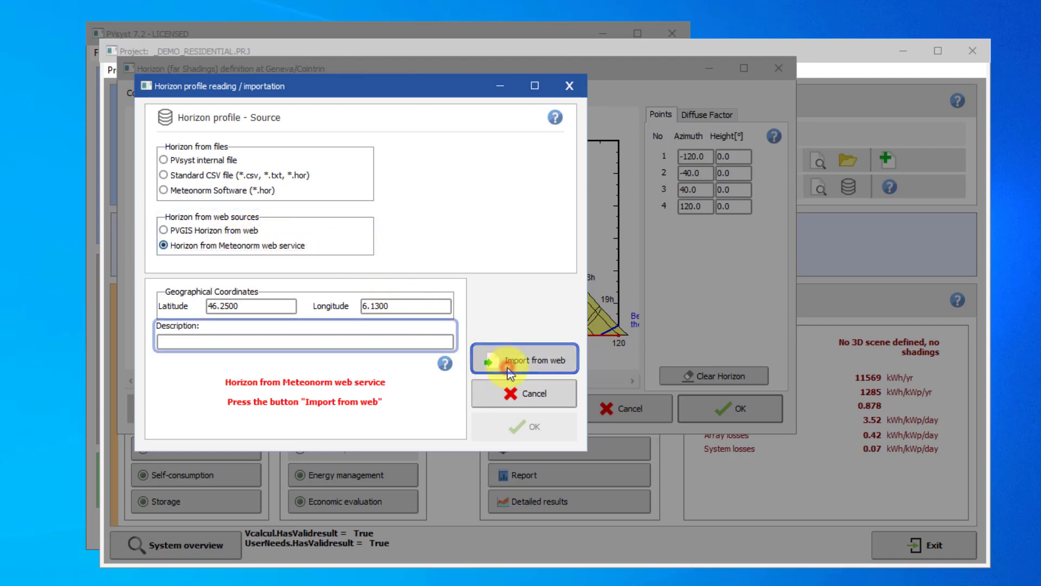
pyautogui.click(523, 359)
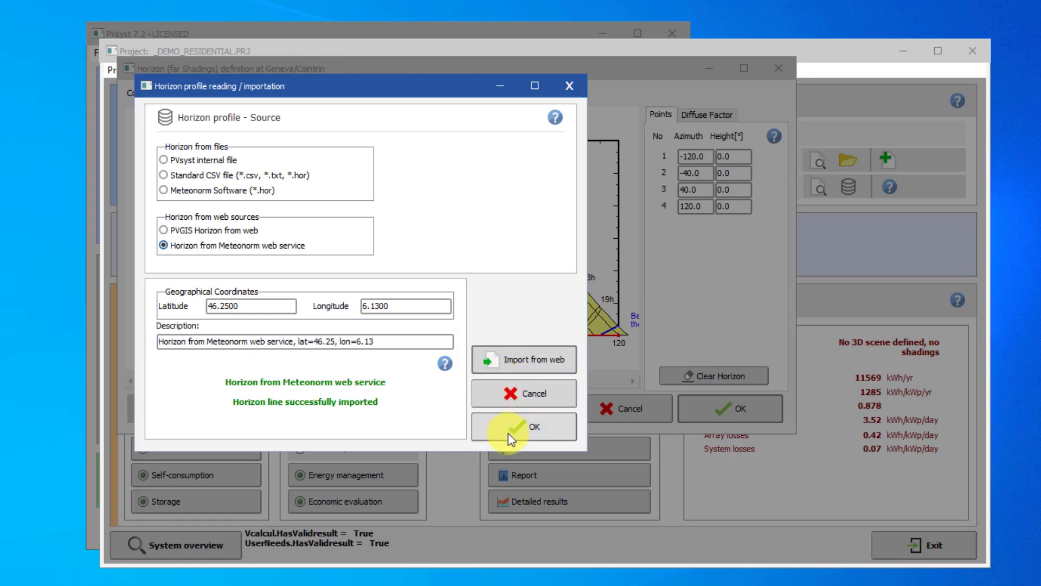
pyautogui.click(524, 426)
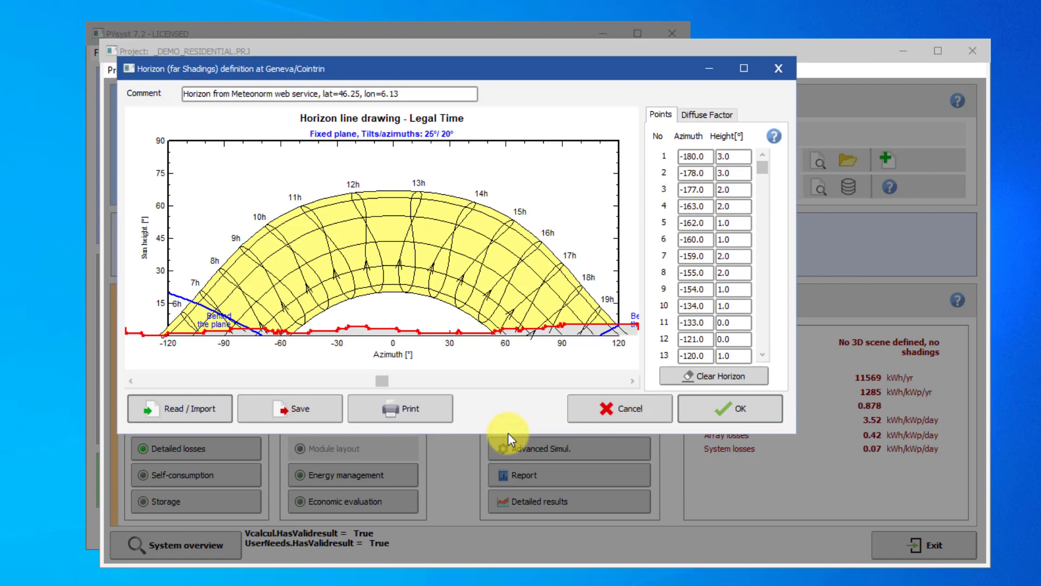
pyautogui.moveTo(510, 435)
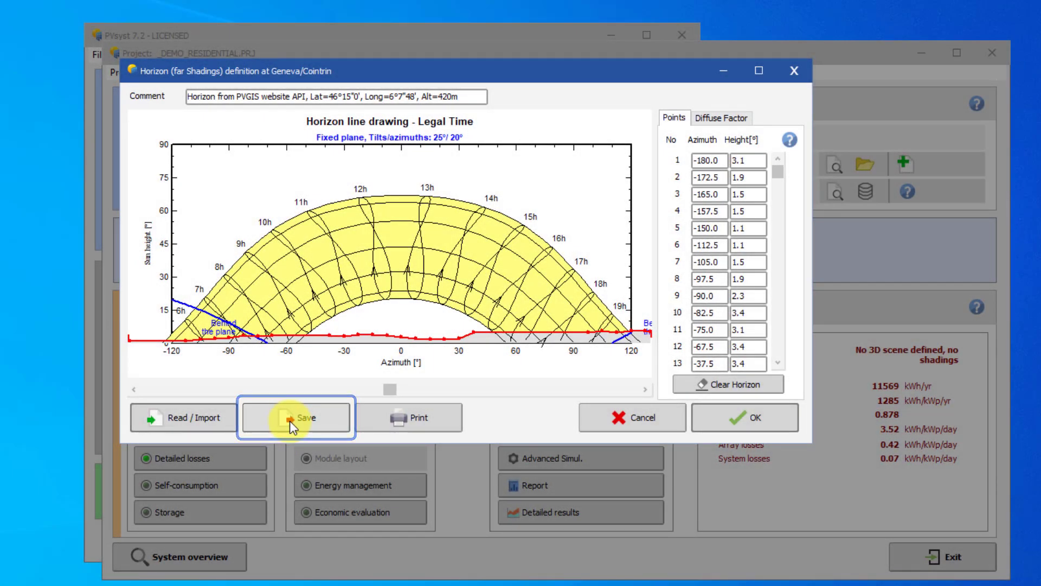
# Step: Start saving the imported PVGIS horizon profile as file 'Geneva' in Shadings
pyautogui.click(295, 417)
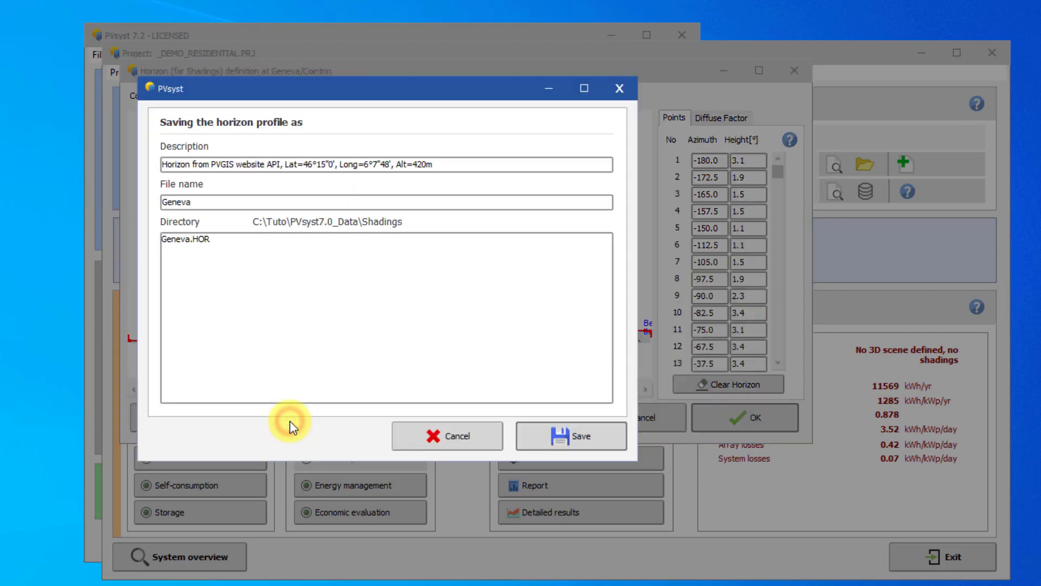
pyautogui.moveTo(488, 415)
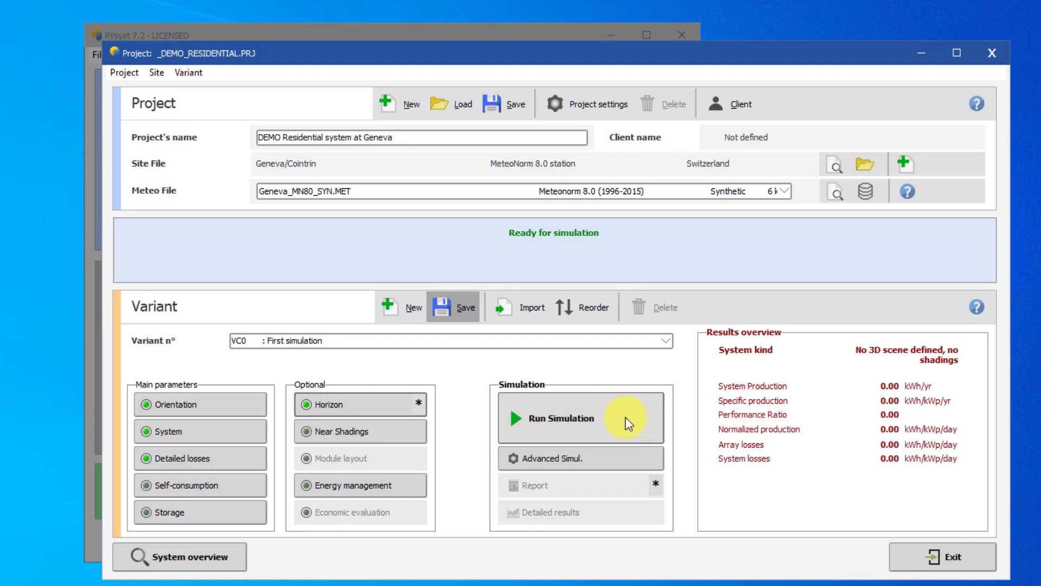
# Step: Save the variant, run the simulation (11466 kWh/yr, PR 0.870) and generate its report
pyautogui.click(569, 417)
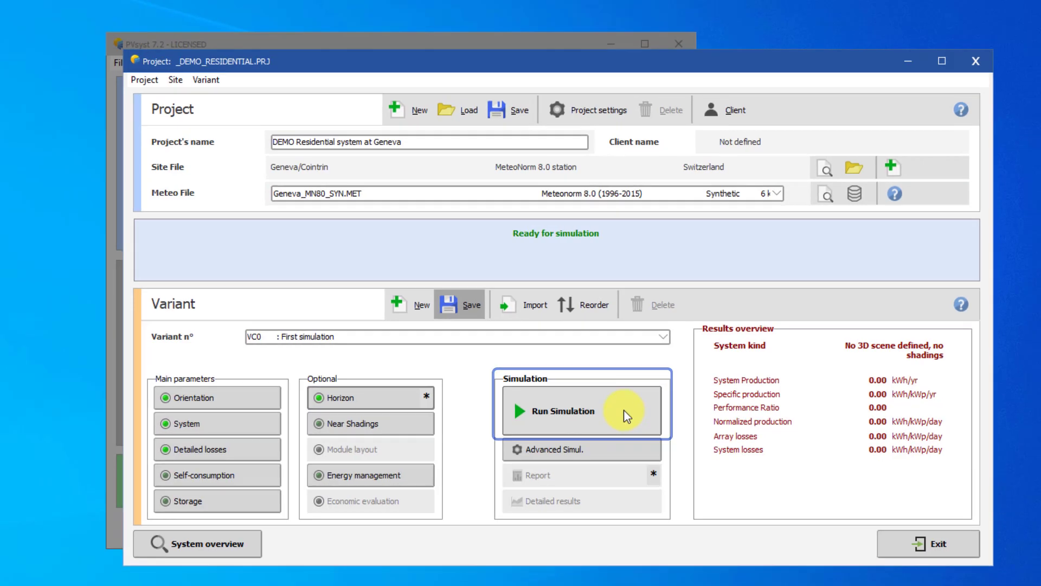
pyautogui.click(559, 411)
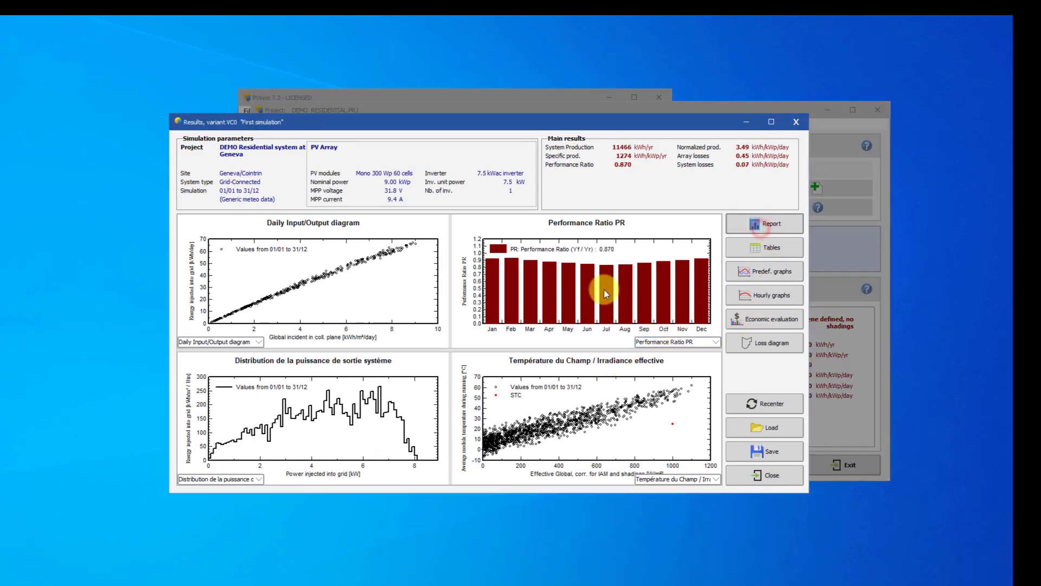
pyautogui.click(764, 223)
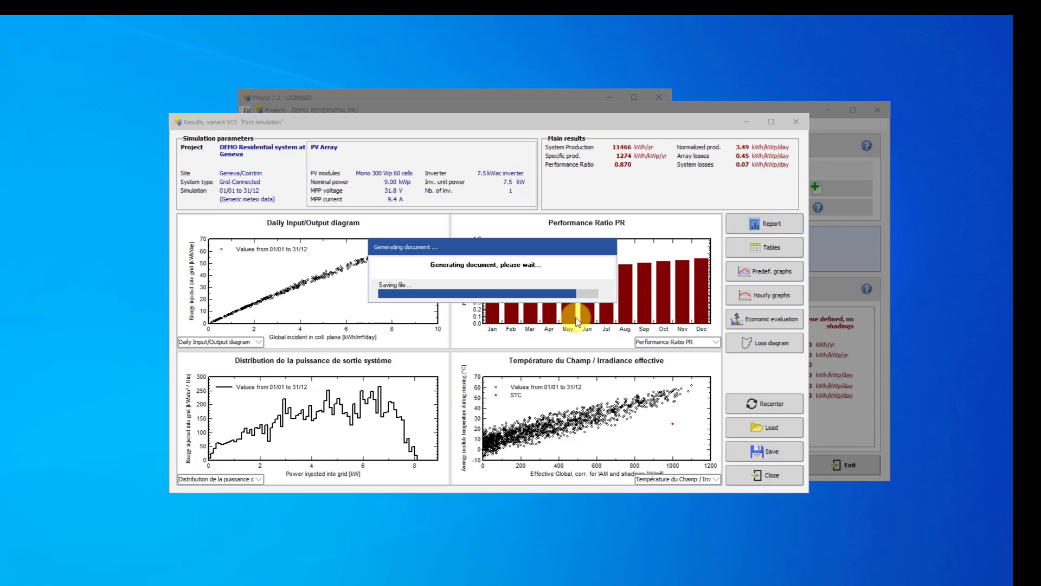